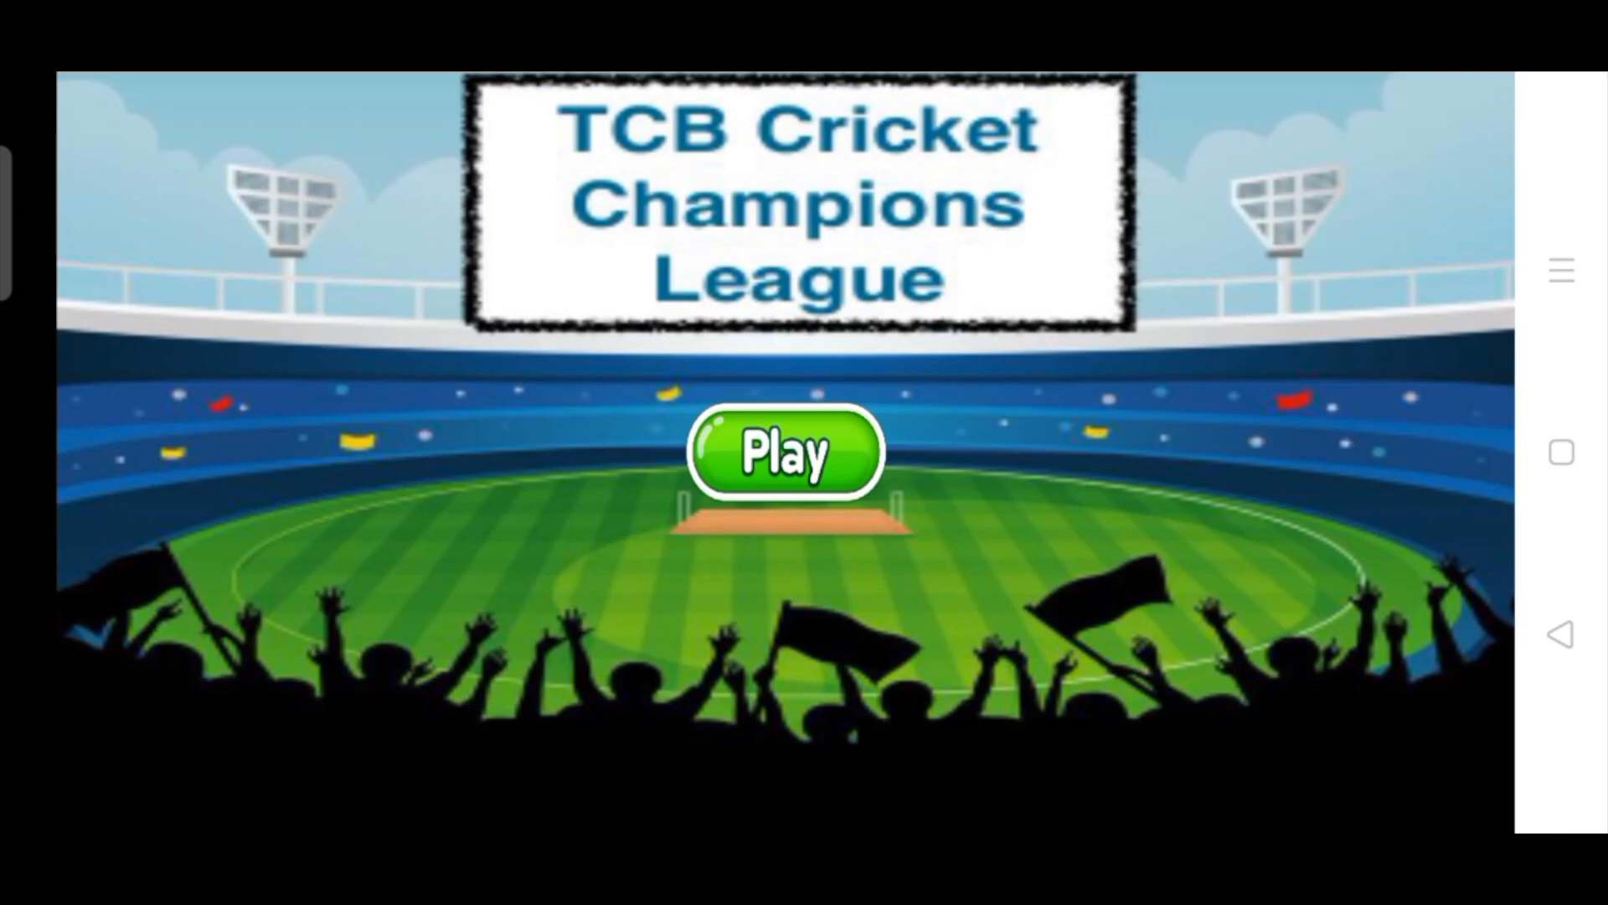
Start the match from the title screen so the first delivery is bowled at score 0.
left_click(784, 454)
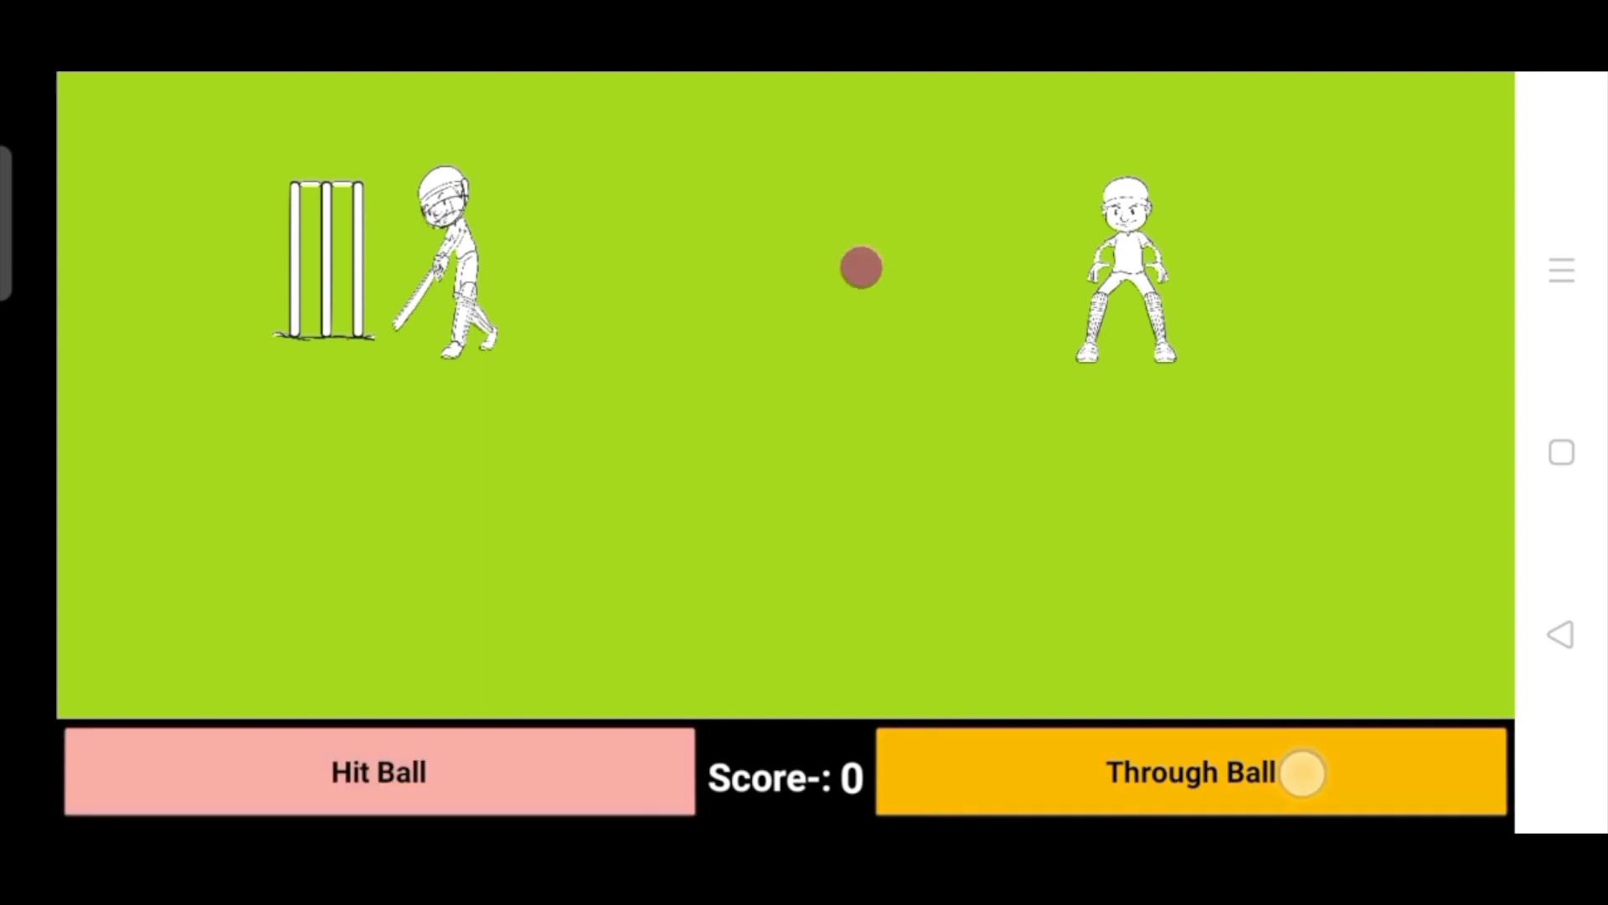
Alternate Hit Ball and Through Ball to score runs off successive deliveries, raising the score from 0 to 12.
left_click(377, 771)
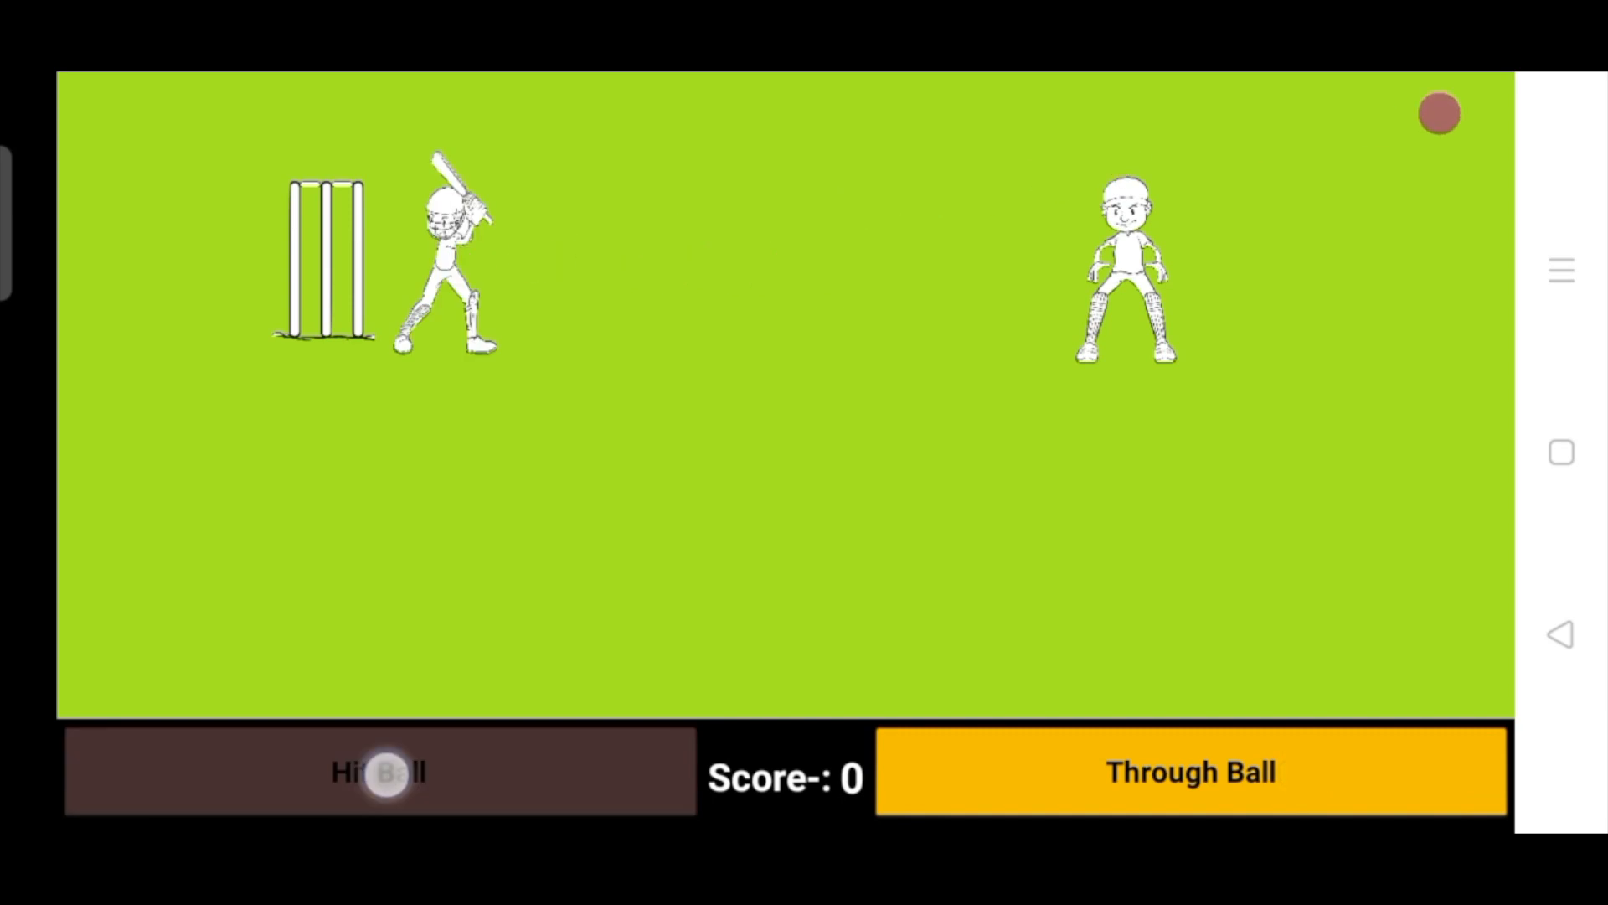
left_click(379, 771)
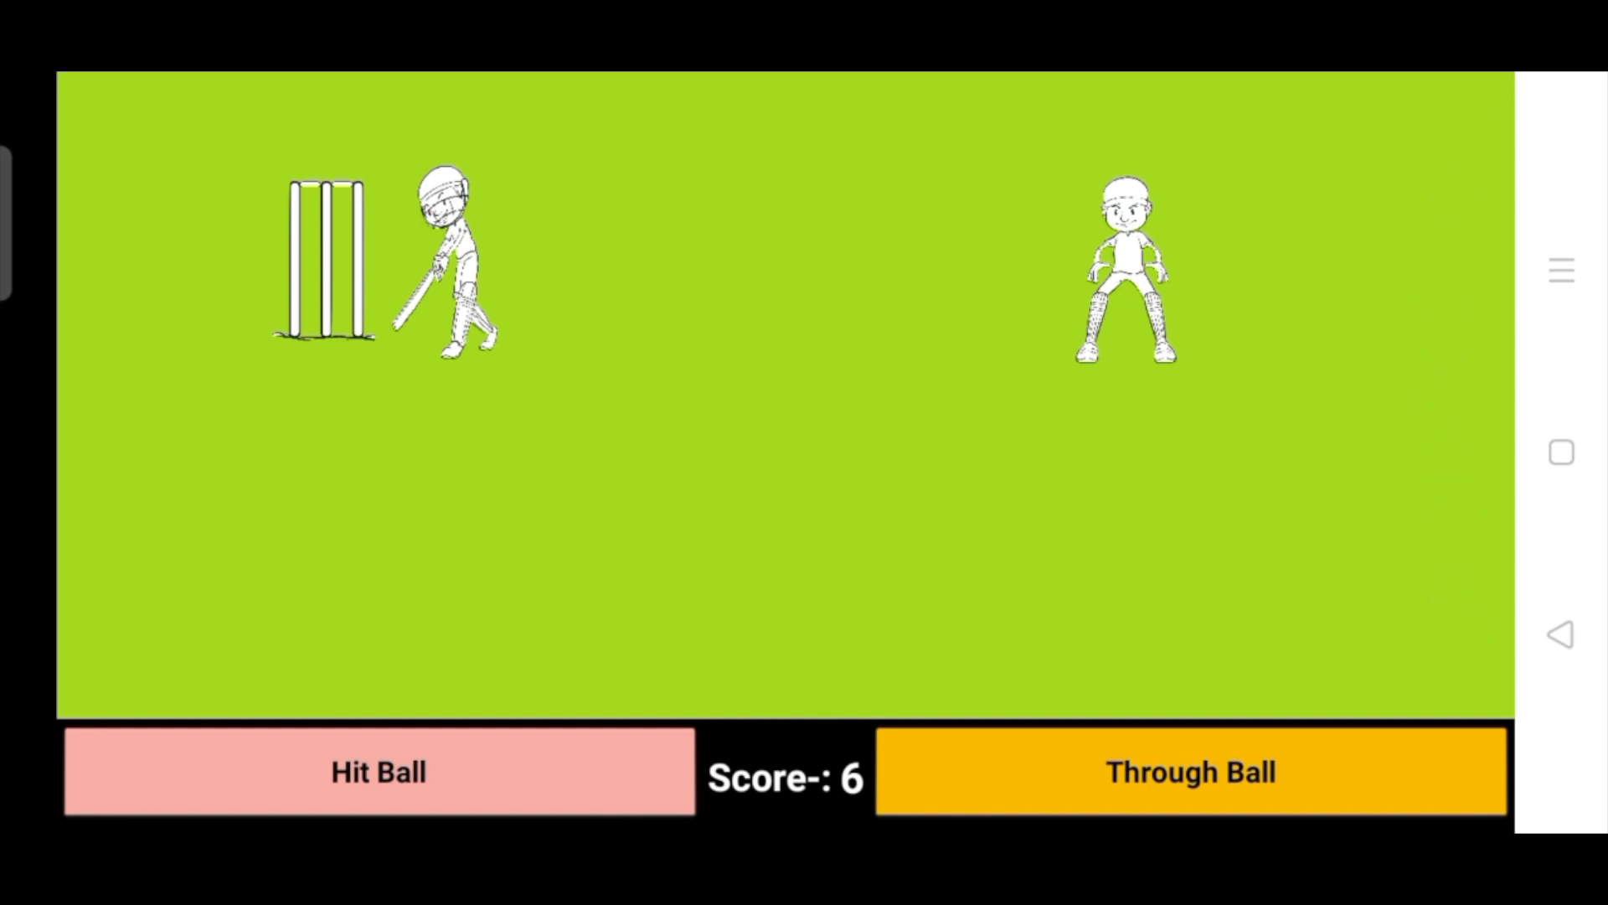
left_click(1231, 771)
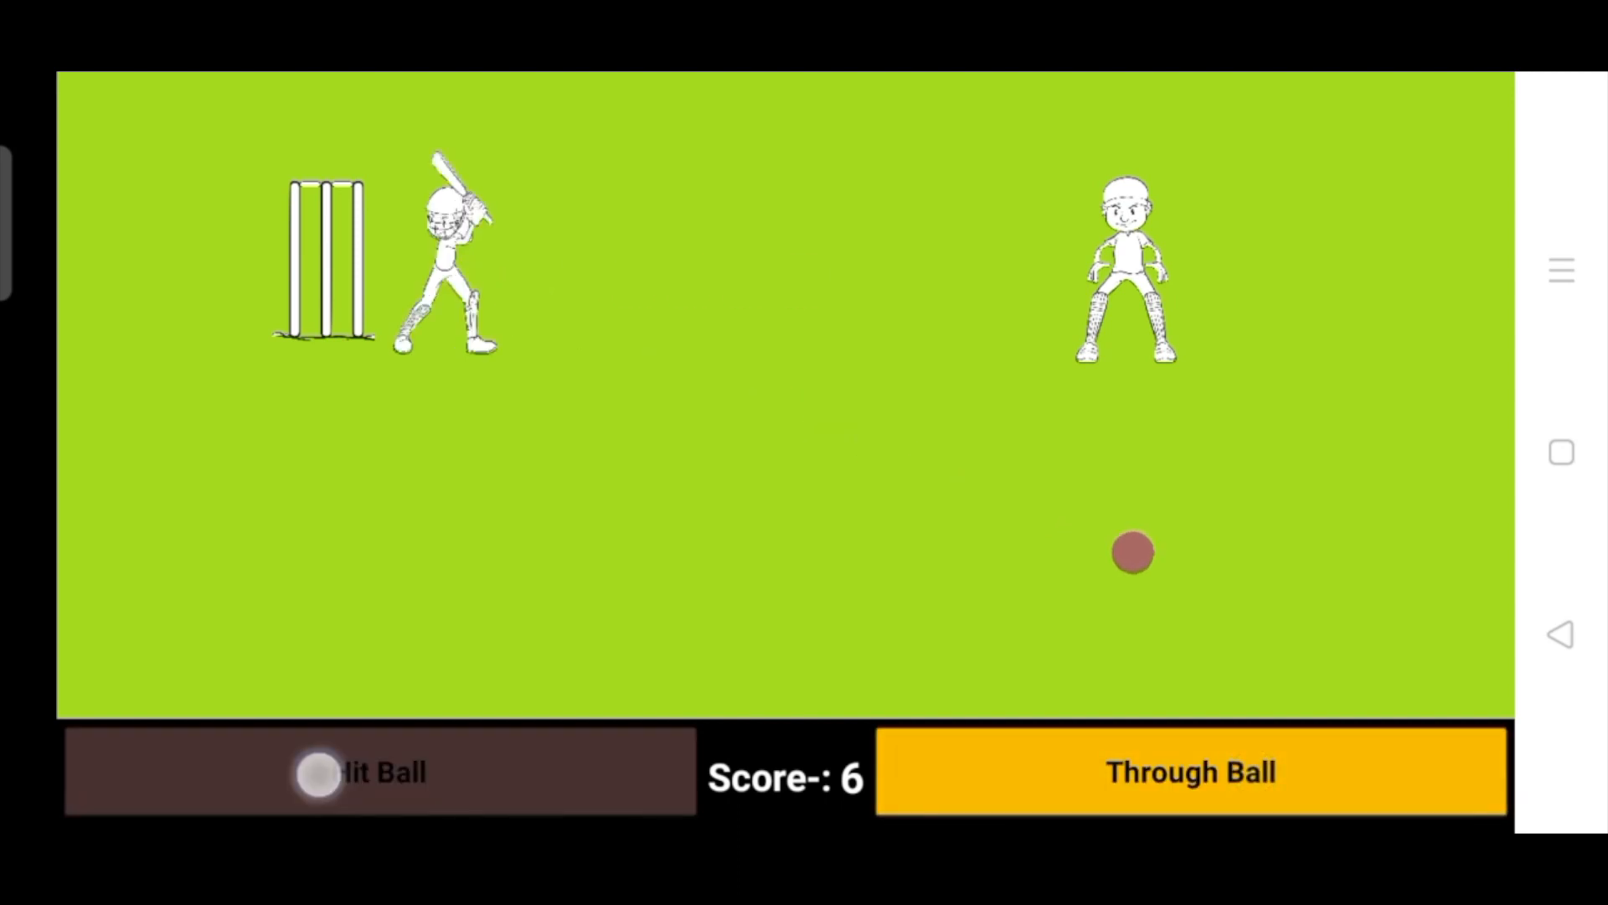
left_click(372, 770)
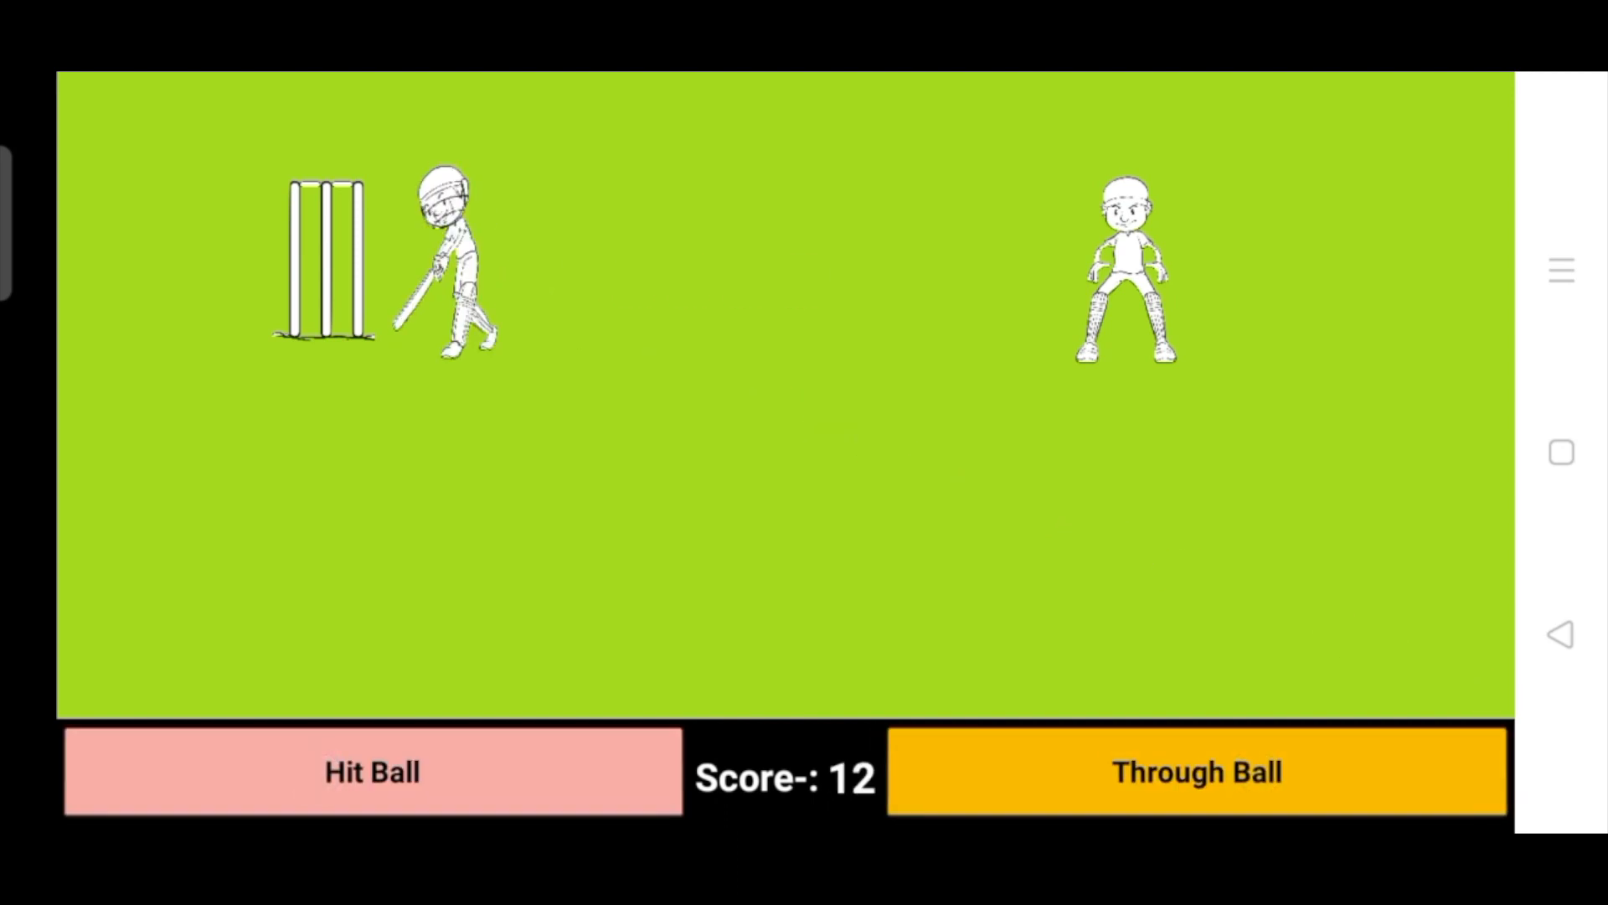
left_click(372, 771)
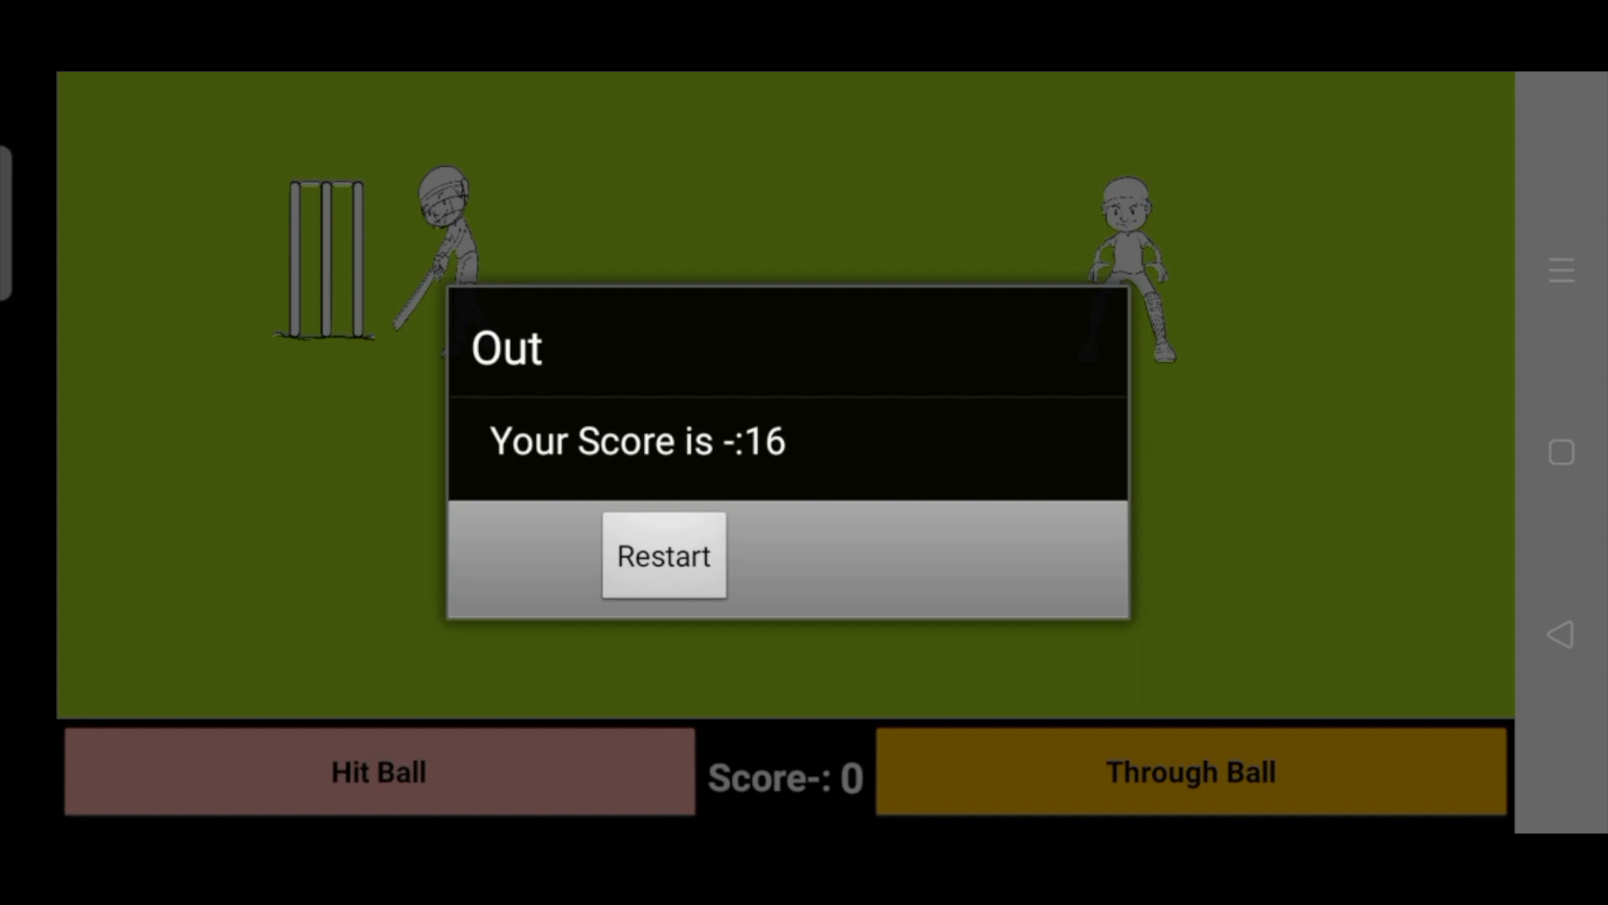
Restart the match from the Out dialog showing a final score of 16.
left_click(663, 556)
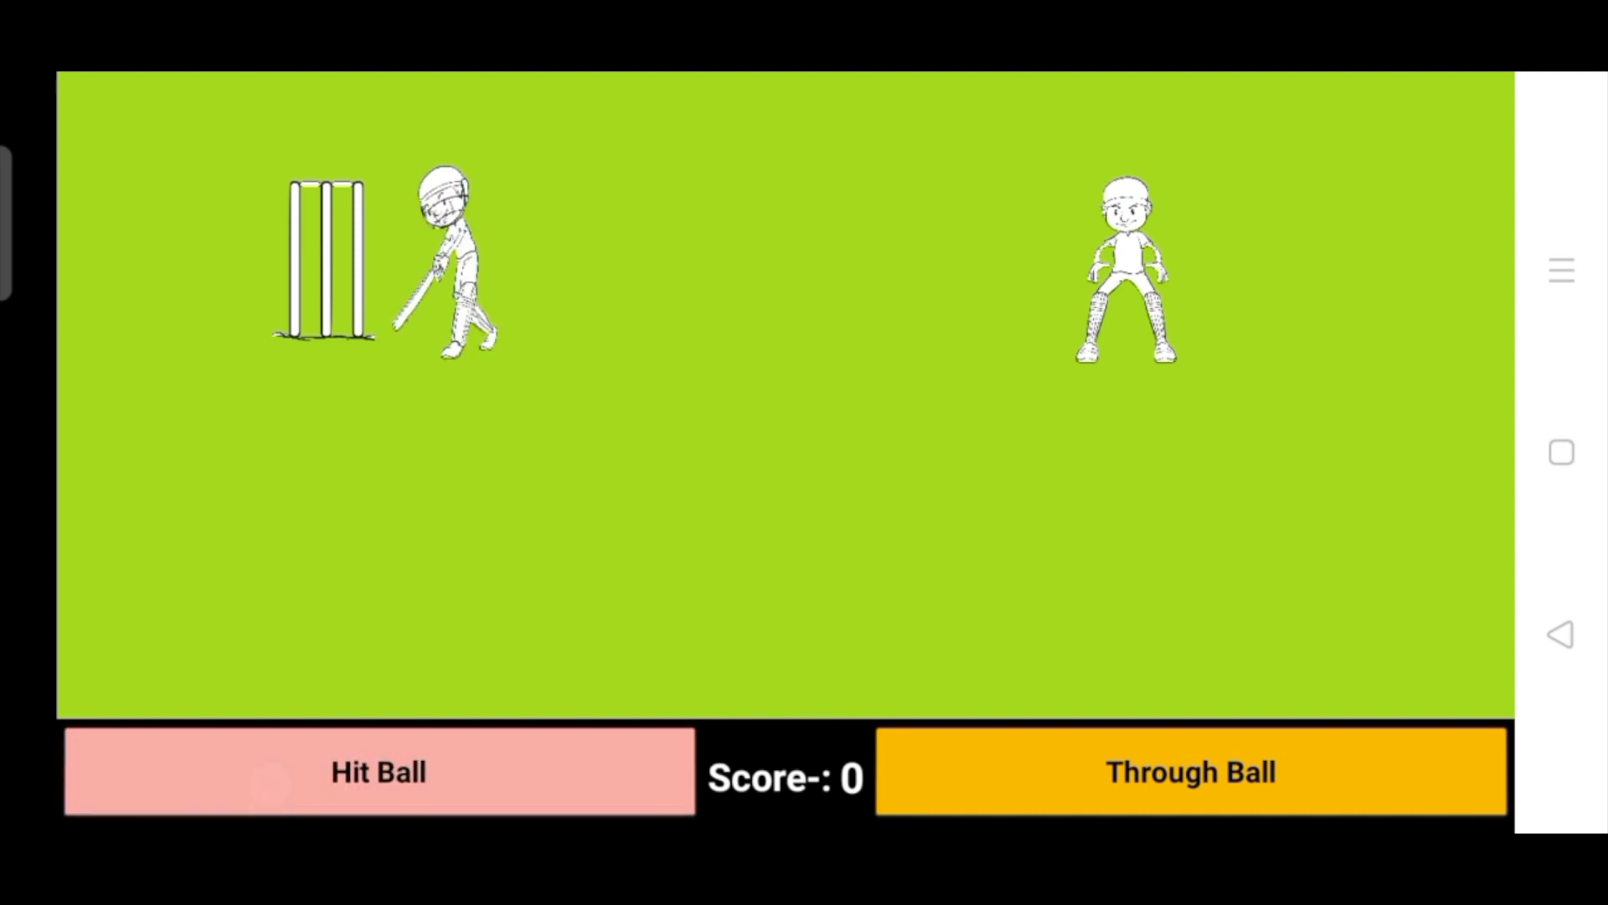
Swing the bat on the reset field at score 0 with no ball bowled.
left_click(261, 772)
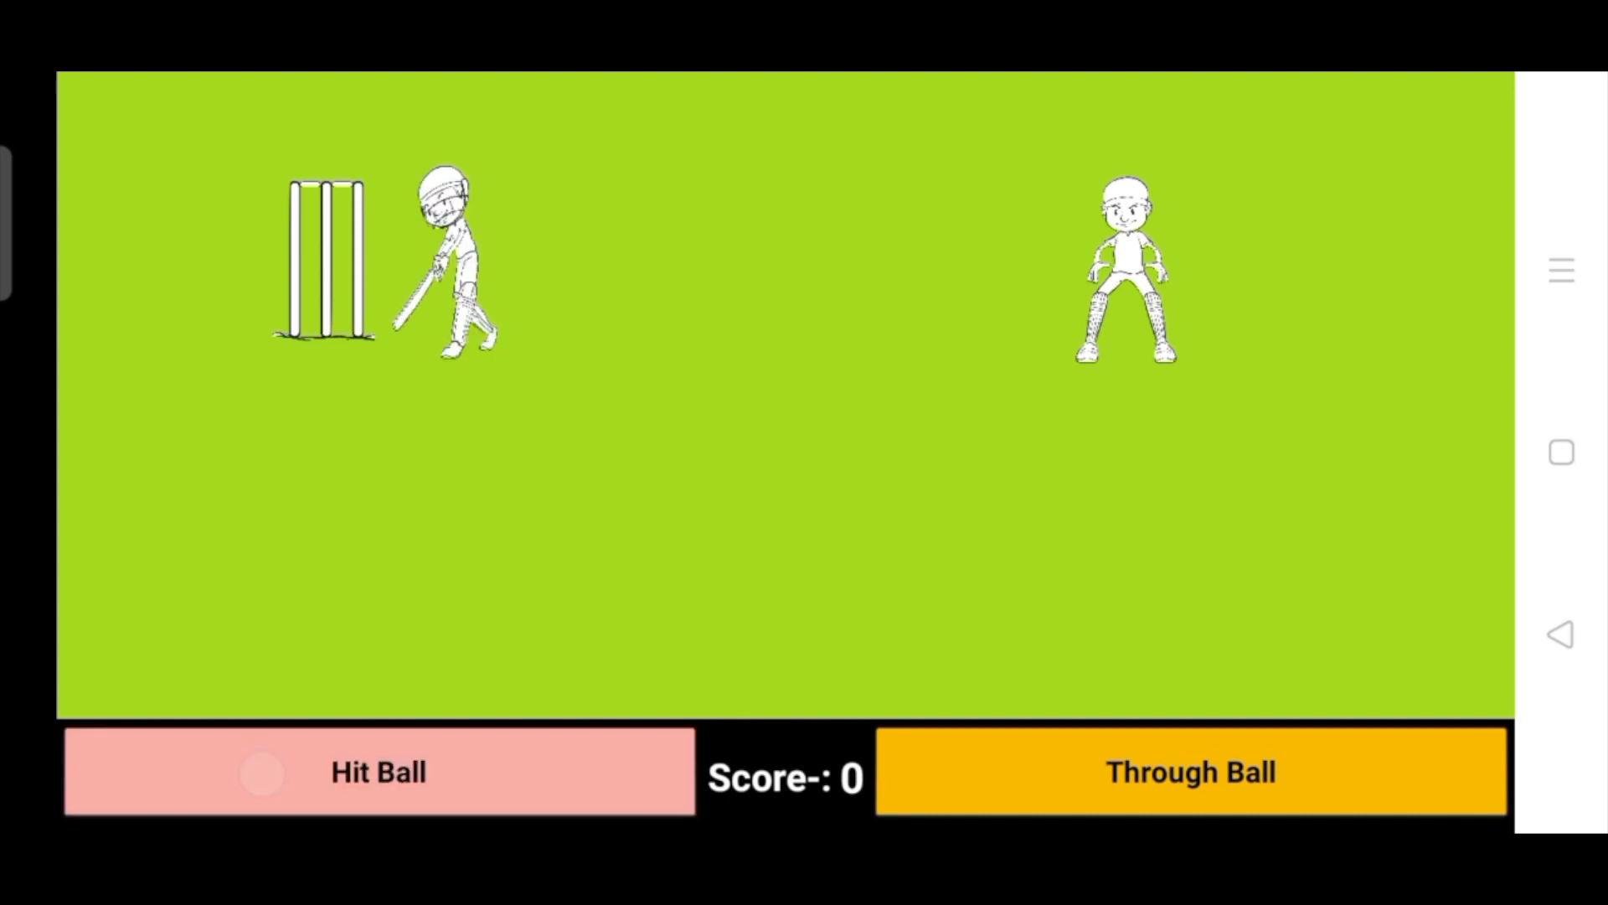